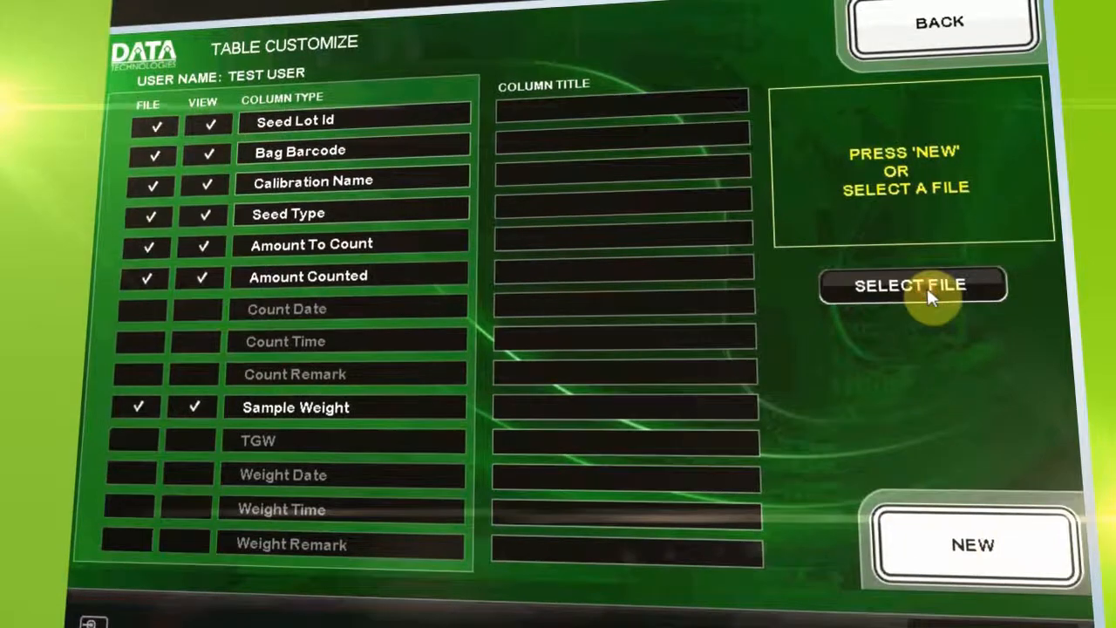
Step: Browse for an existing work plan file from the Table Customize screen
{"action": "left_click", "coordinate": [907, 286]}
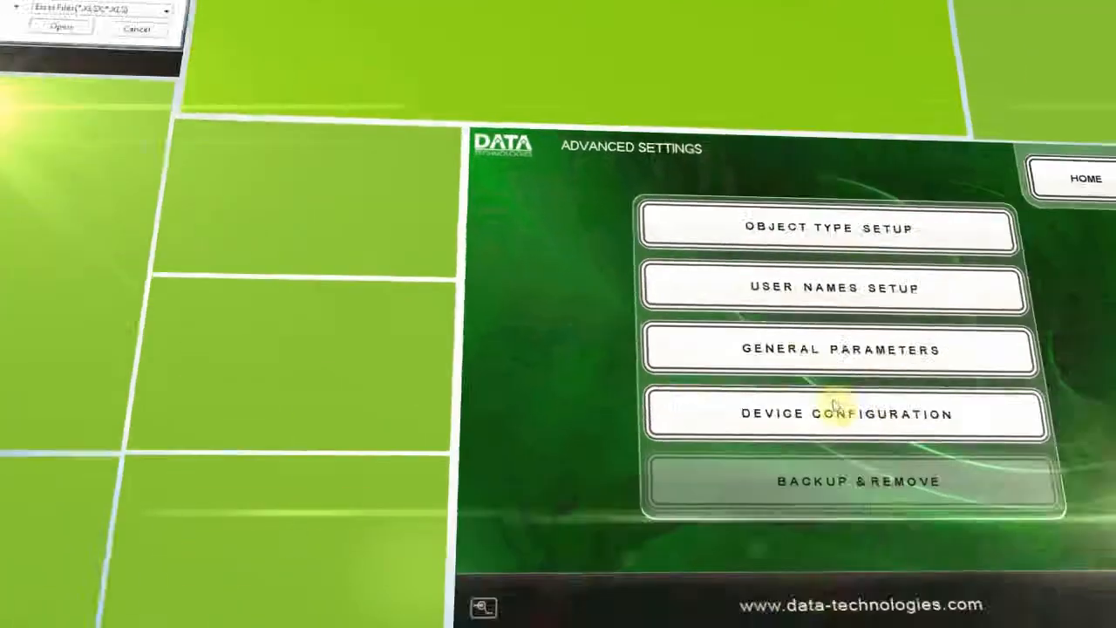
{"action": "left_click", "coordinate": [830, 415]}
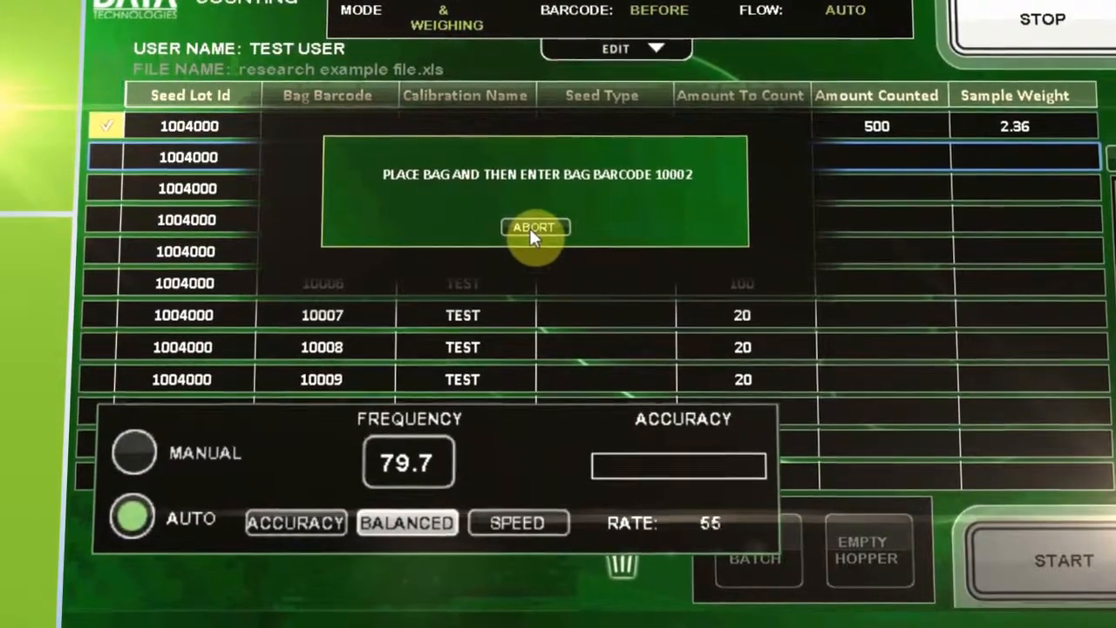
Step: Abort the prompt asking for bag barcode 10002 and return to the counting table
{"action": "left_click", "coordinate": [534, 226]}
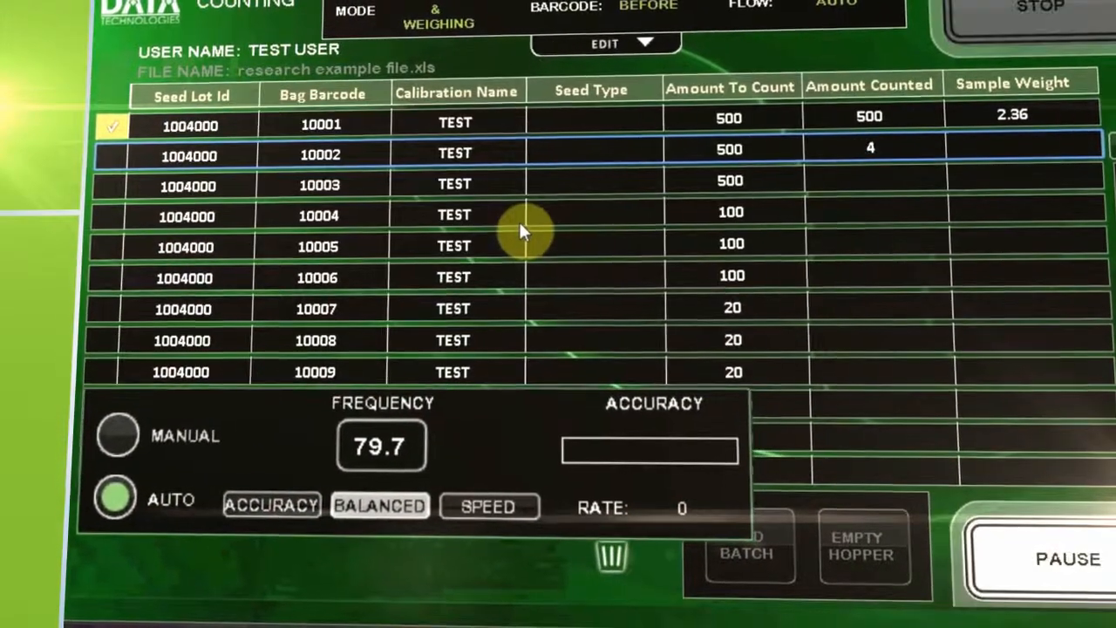